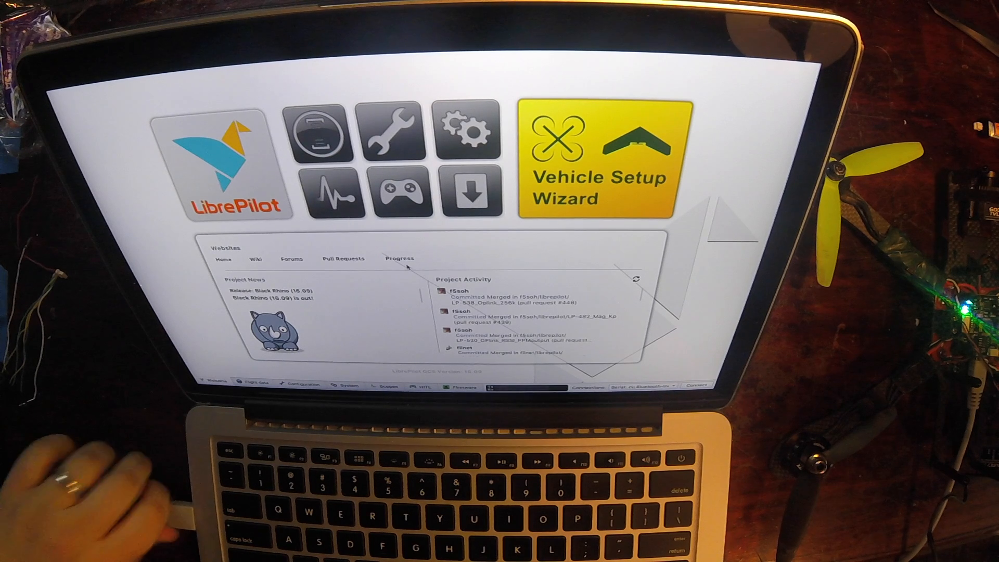
Launch the Vehicle Setup Wizard and proceed past the welcome, firmware update and CopterControl 3D identification pages
left_click(592, 162)
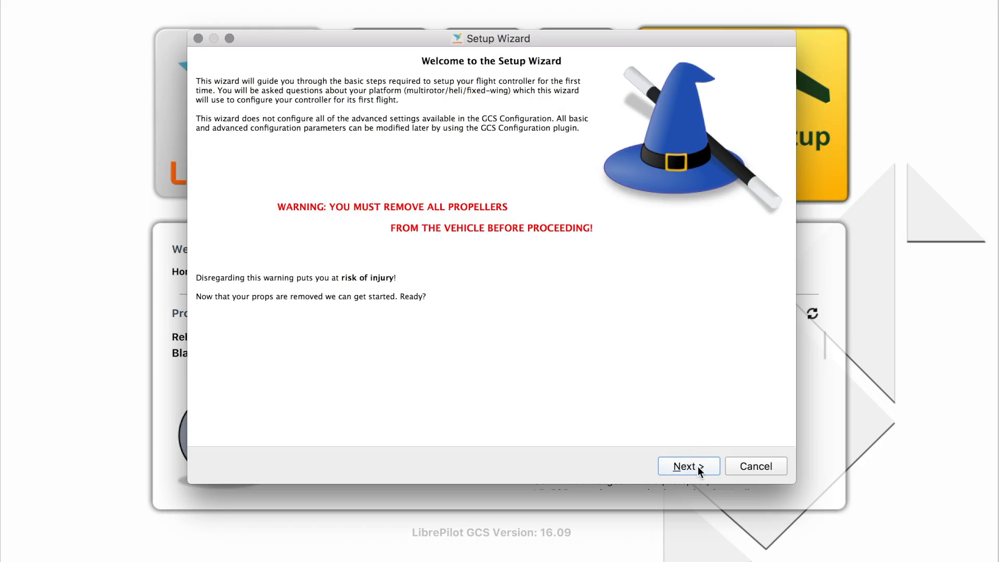
left_click(687, 466)
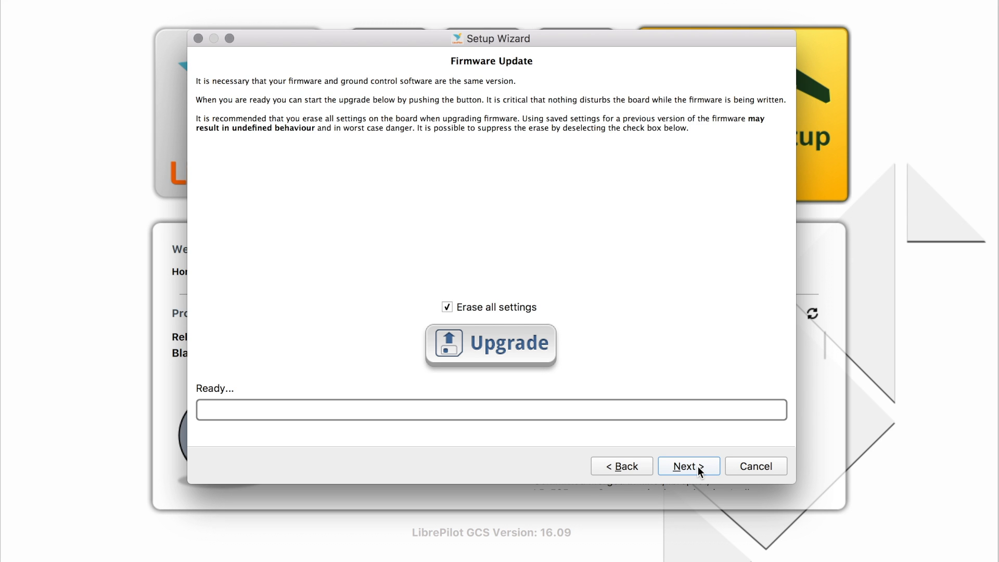
left_click(687, 467)
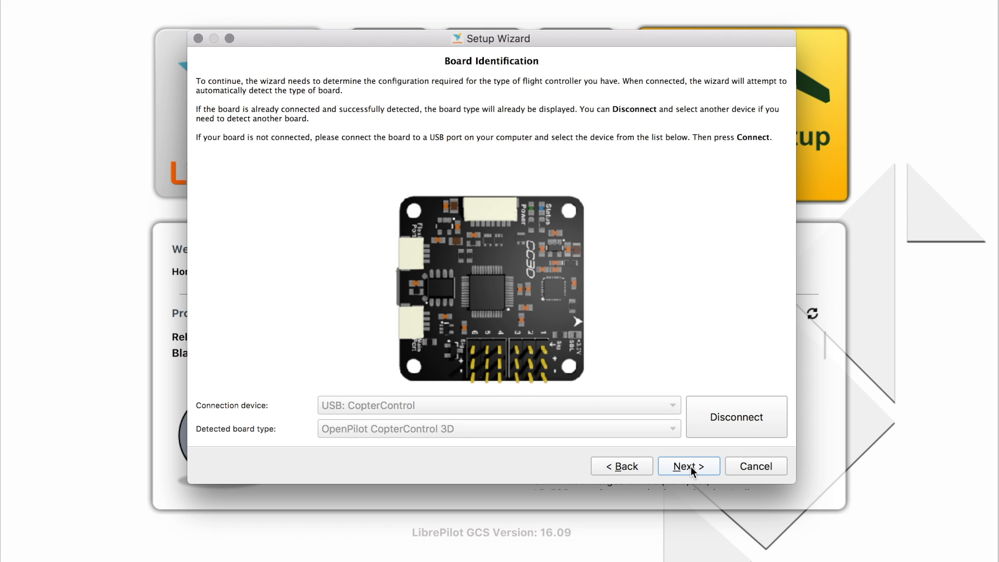
left_click(688, 466)
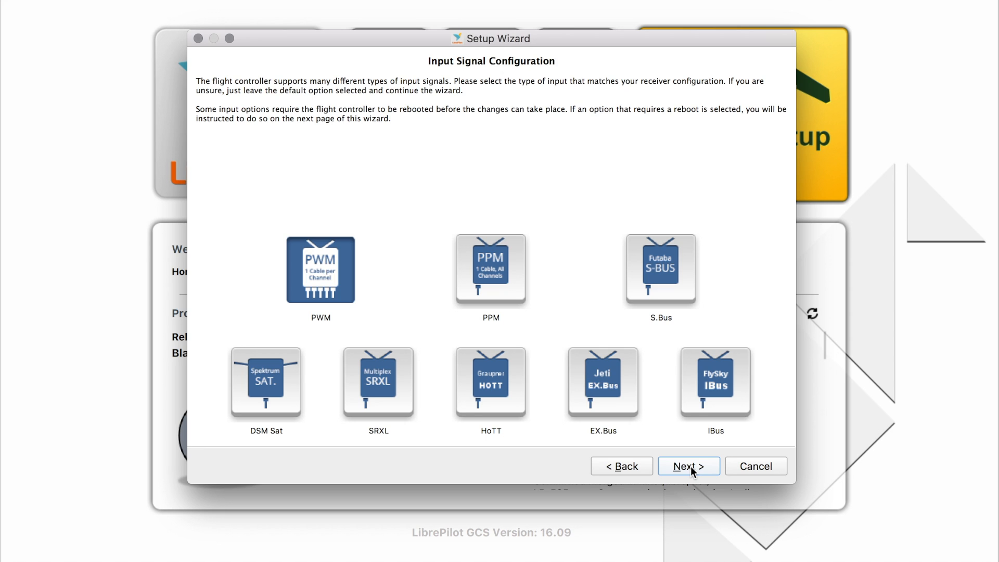
mouse_move(282, 365)
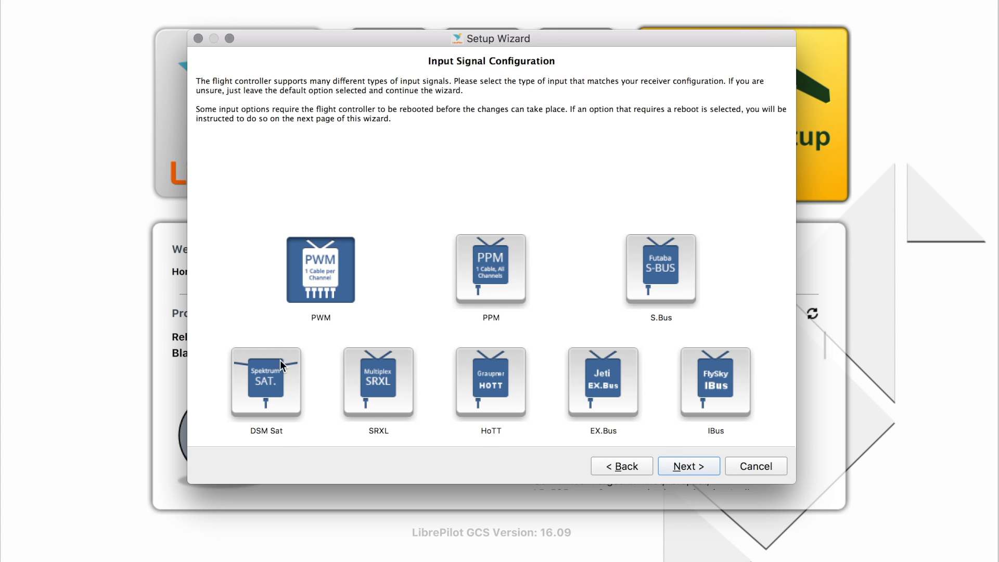
mouse_move(280, 381)
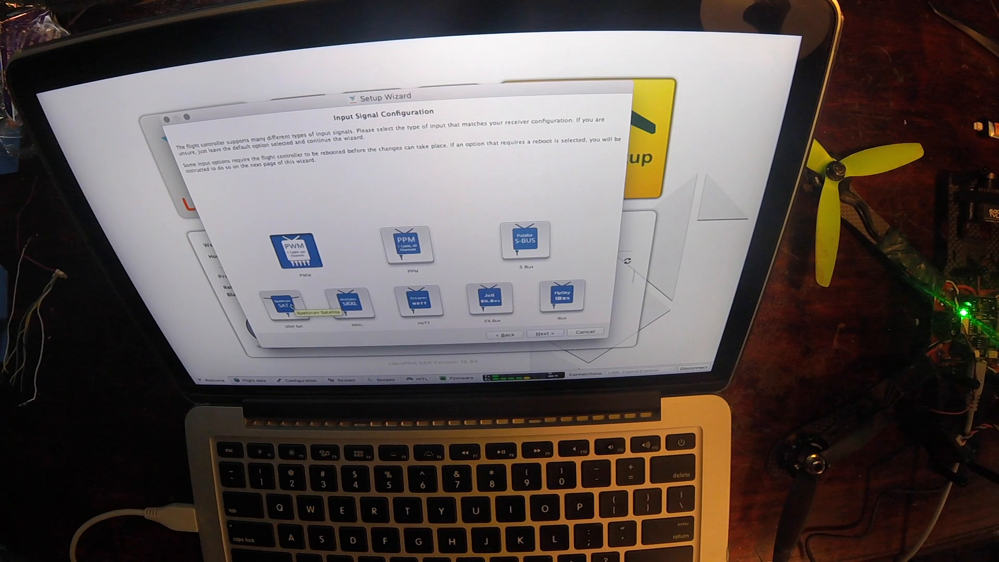
Choose PPM as the receiver input signal and continue to vehicle type selection
left_click(411, 246)
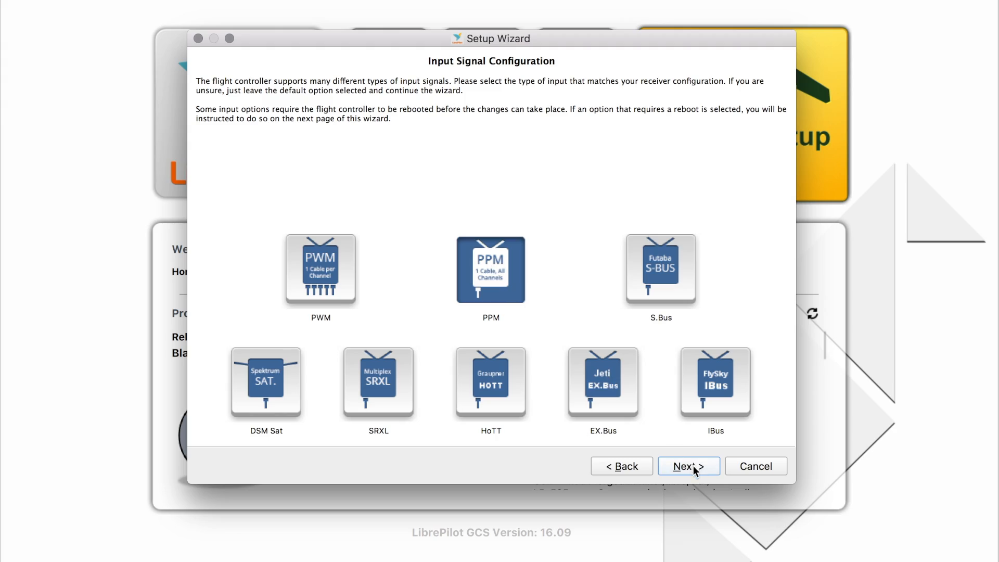
left_click(688, 466)
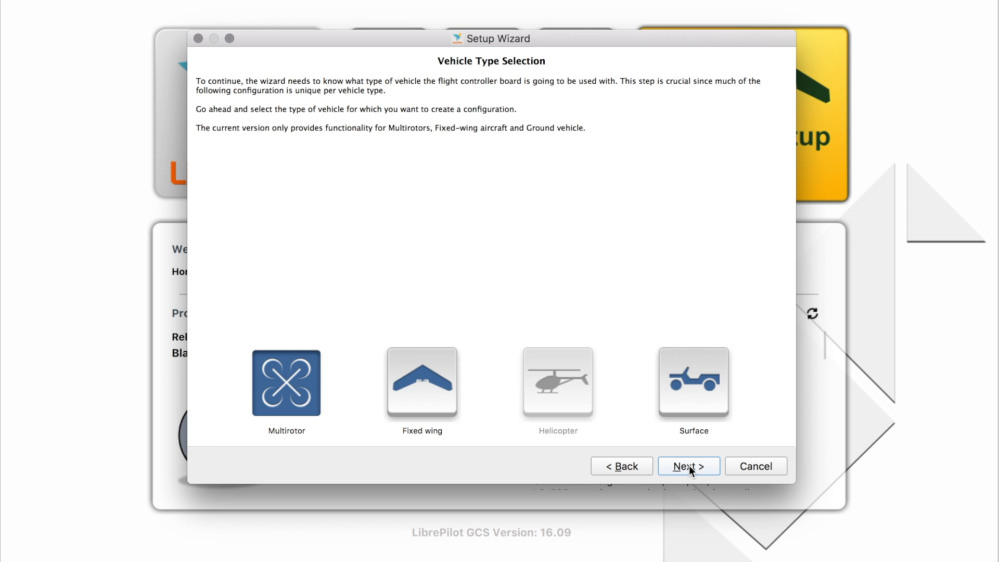
Configure a Multirotor Quadcopter X with Standard ESC outputs and reach the configuration summary
left_click(687, 466)
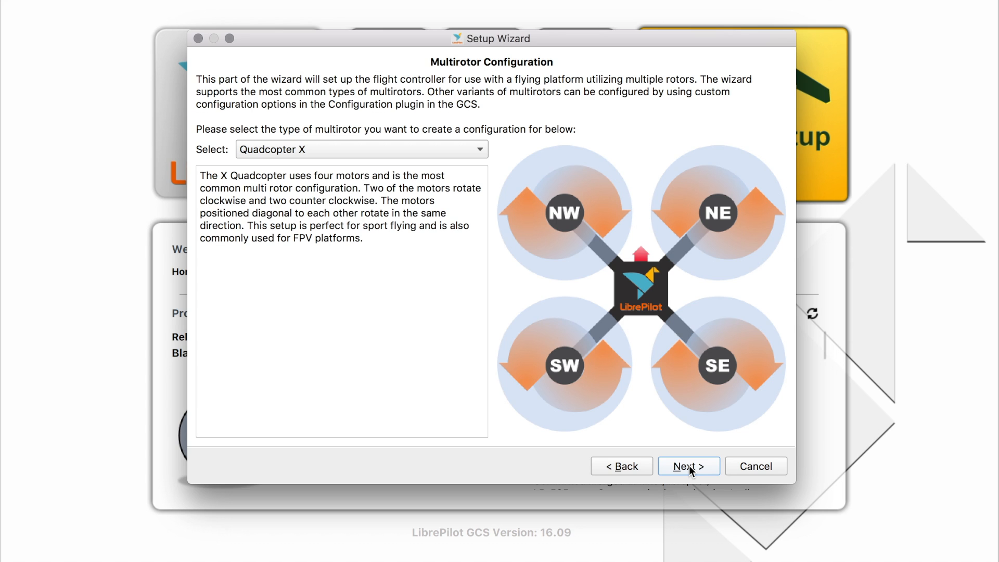
left_click(688, 466)
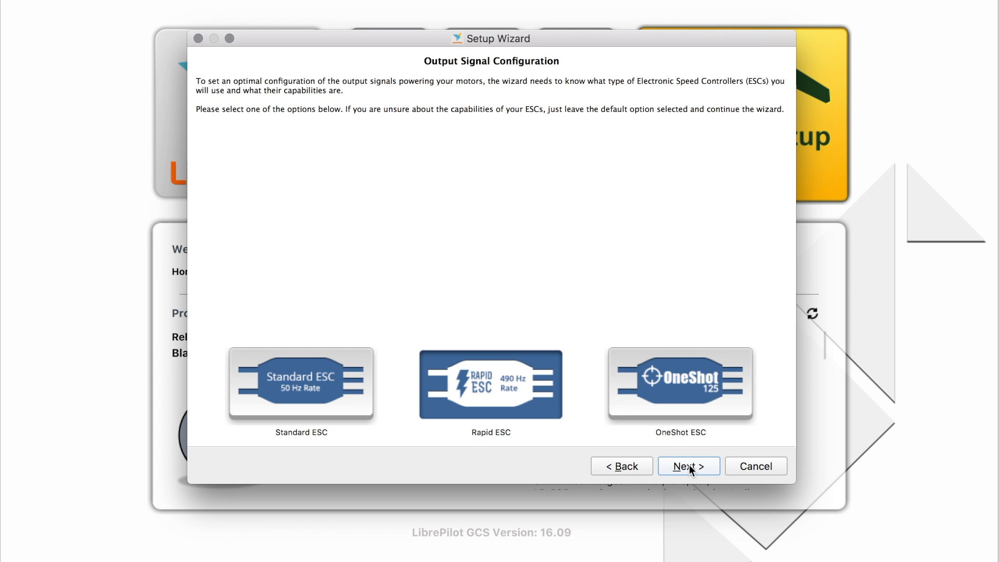
left_click(301, 384)
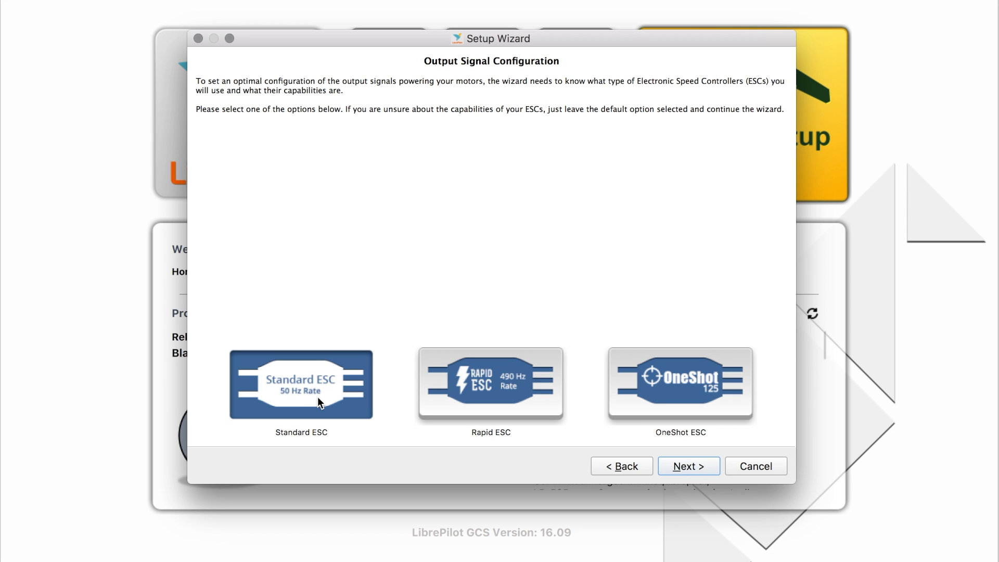
left_click(688, 466)
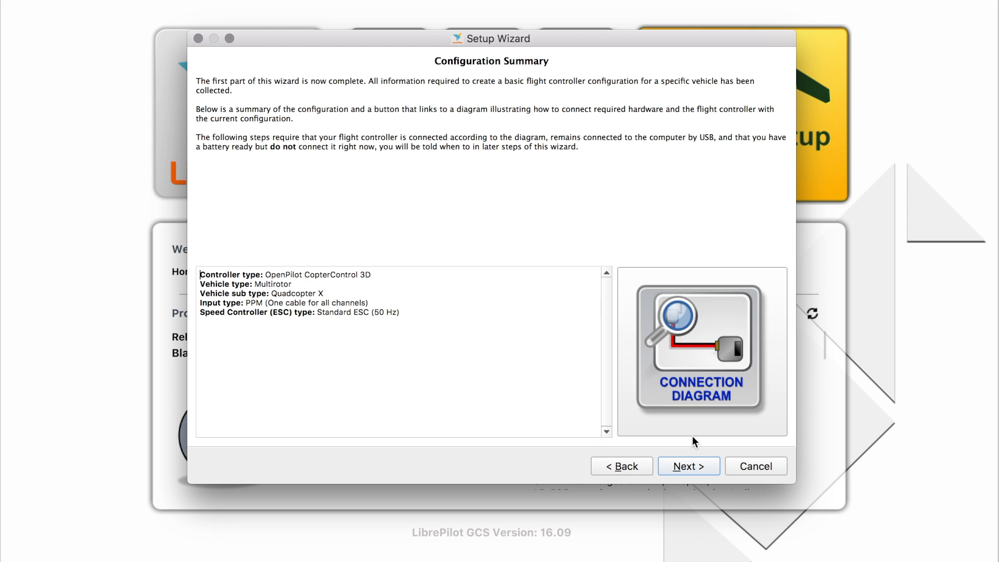
mouse_move(705, 354)
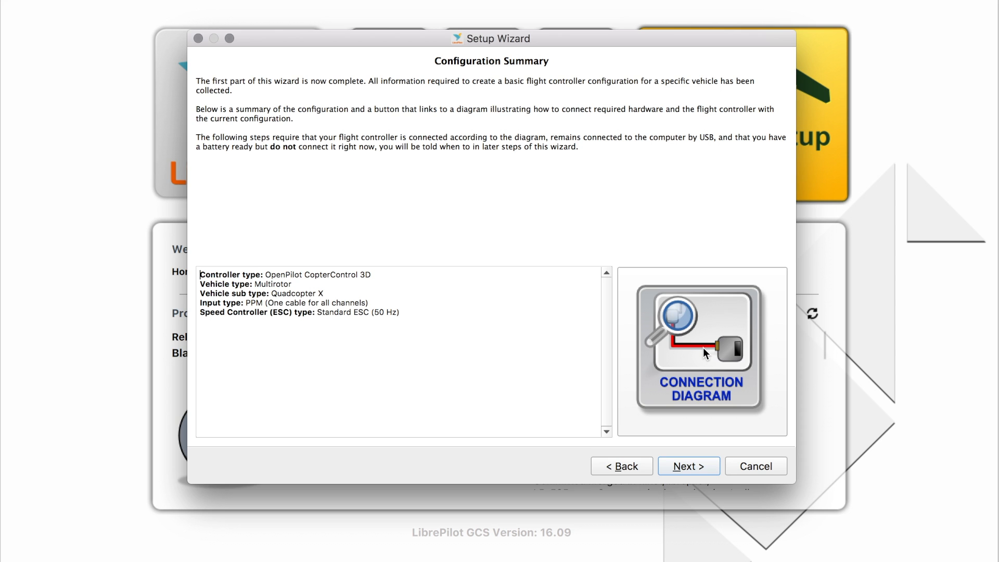
mouse_move(707, 353)
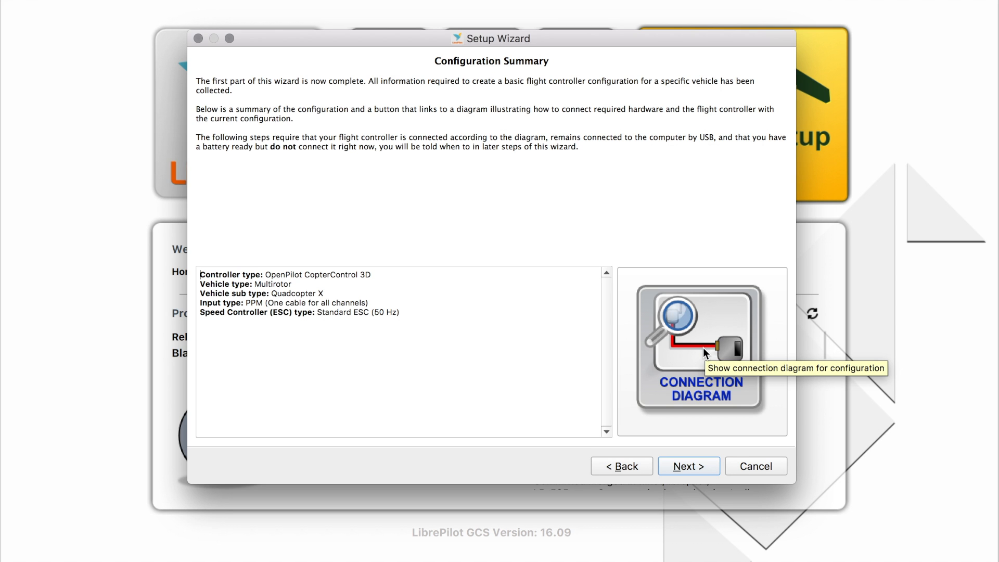
left_click(700, 350)
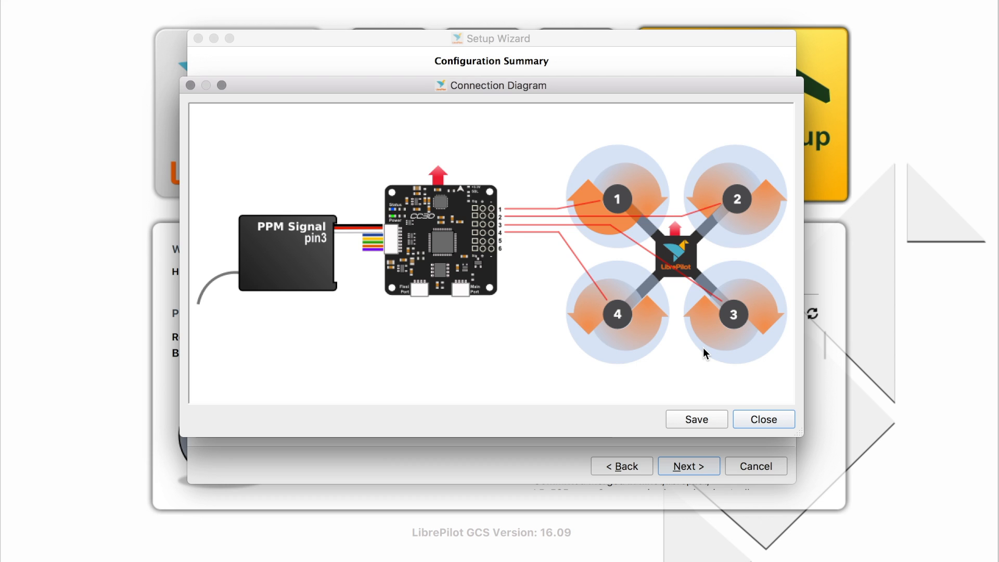
mouse_move(352, 220)
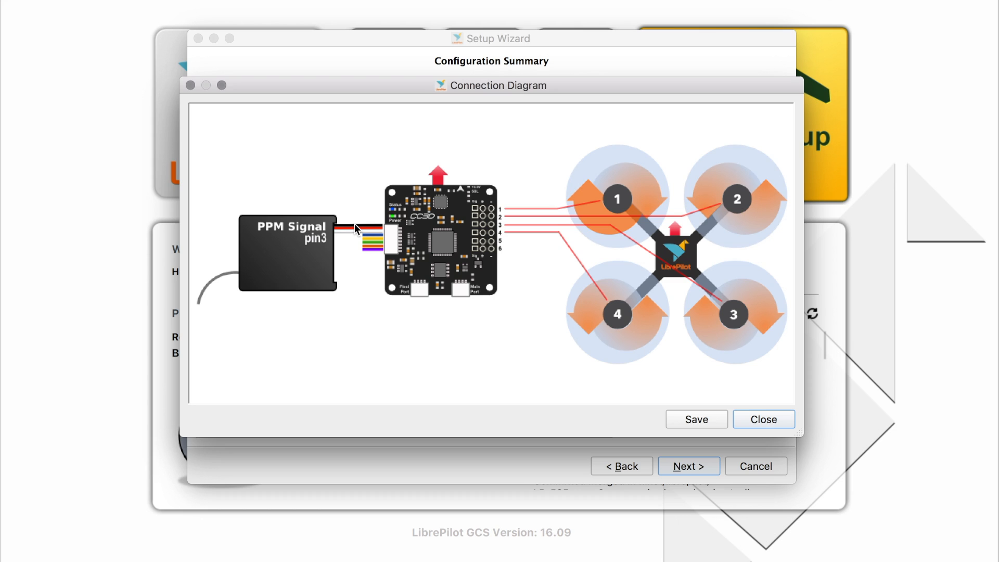
mouse_move(357, 239)
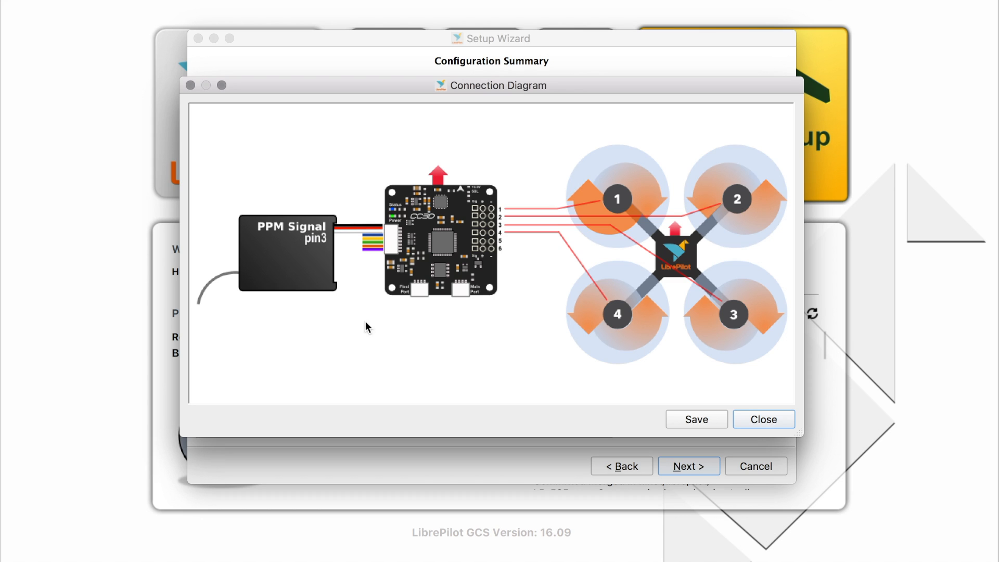
left_click(763, 420)
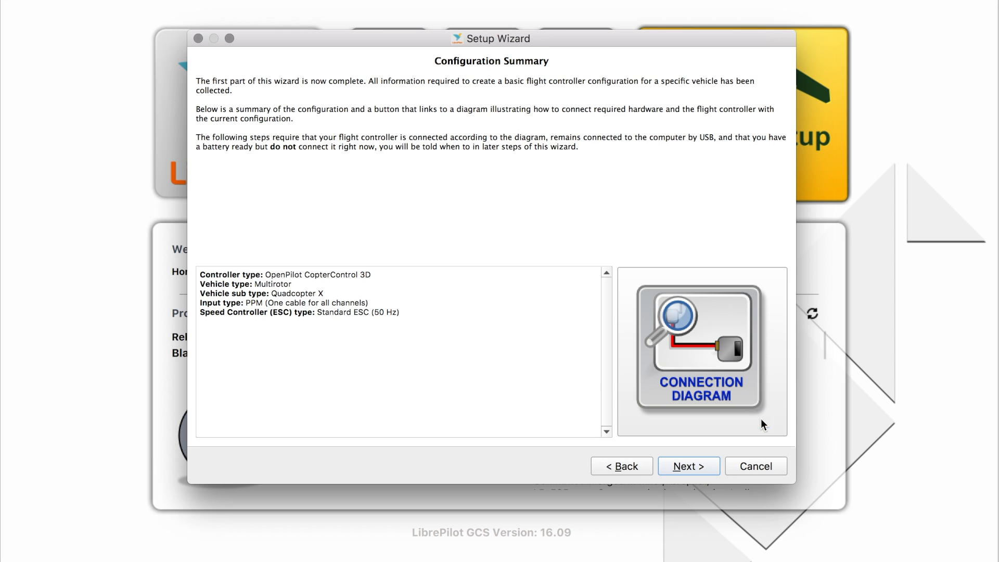
left_click(688, 467)
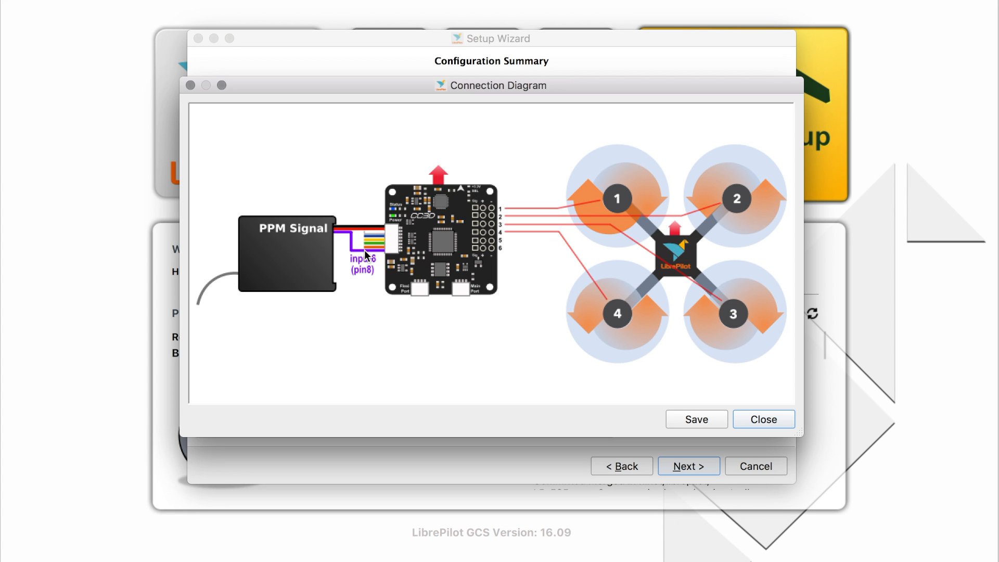
mouse_move(371, 284)
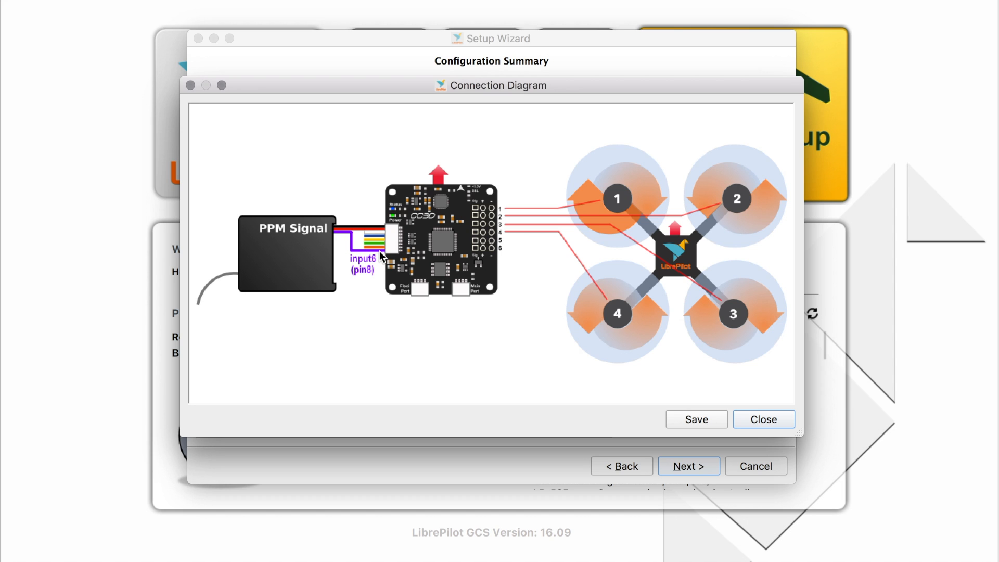
mouse_move(263, 237)
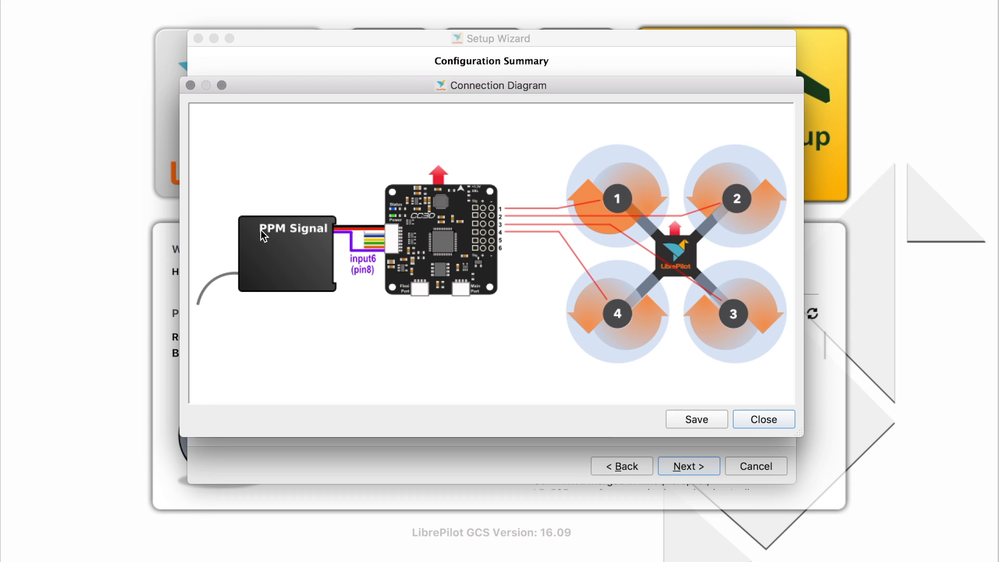
mouse_move(512, 373)
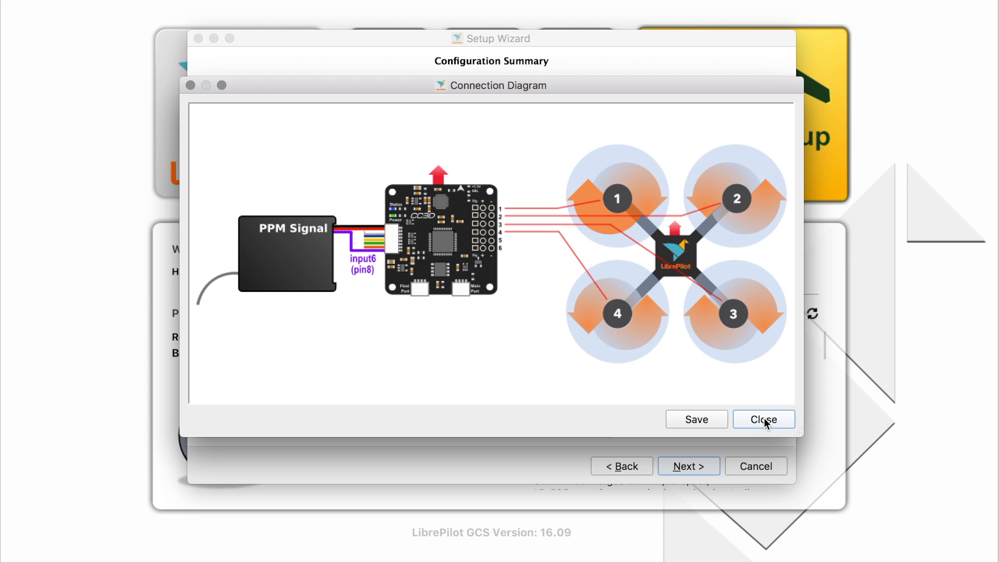
left_click(762, 420)
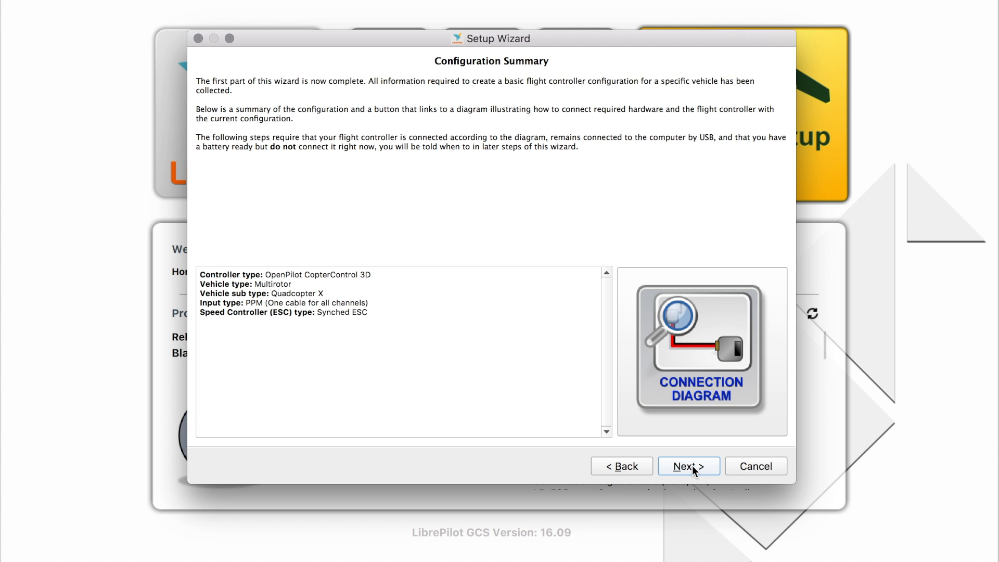
Continue past the configuration summary and output calibration to the save configuration page
left_click(688, 466)
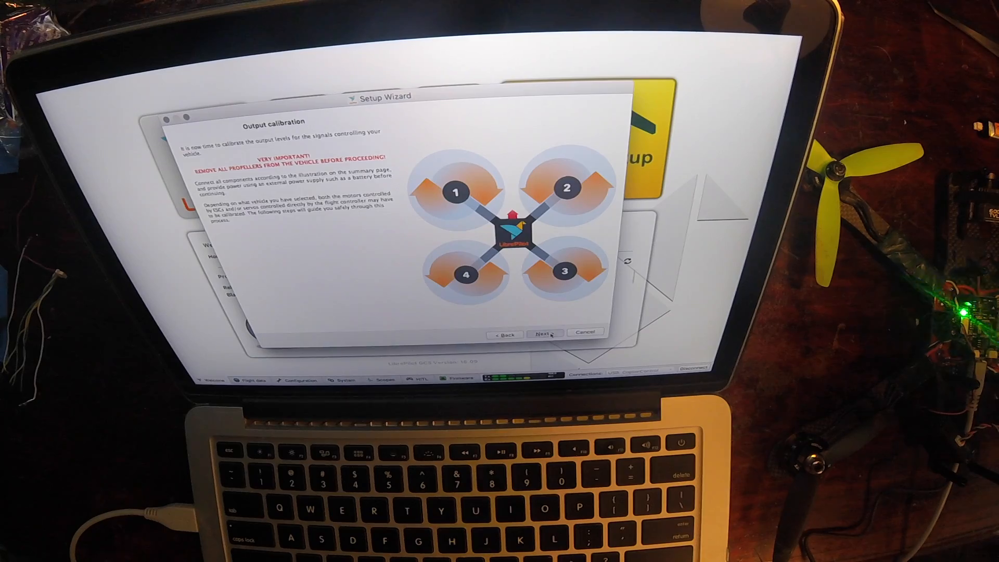
left_click(543, 333)
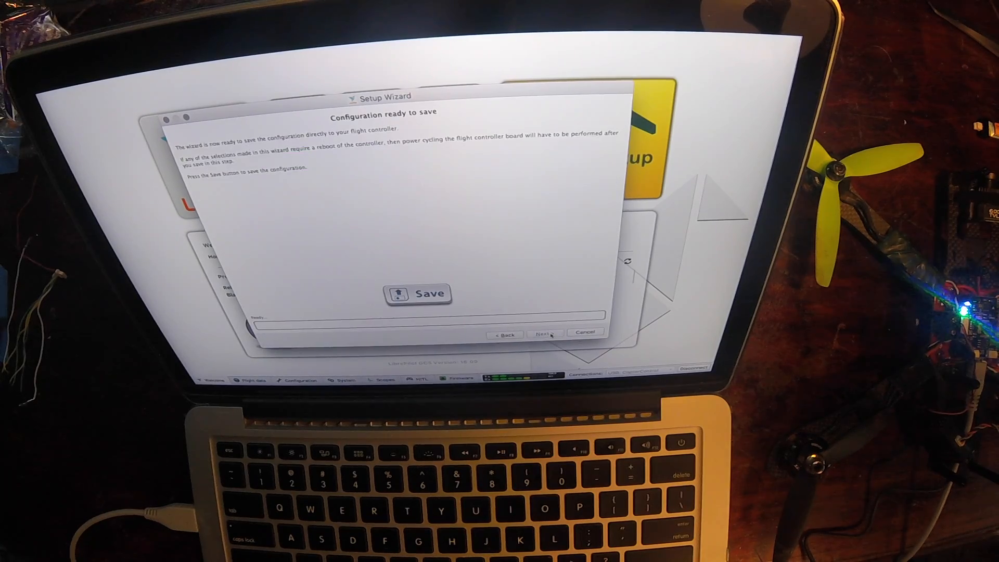